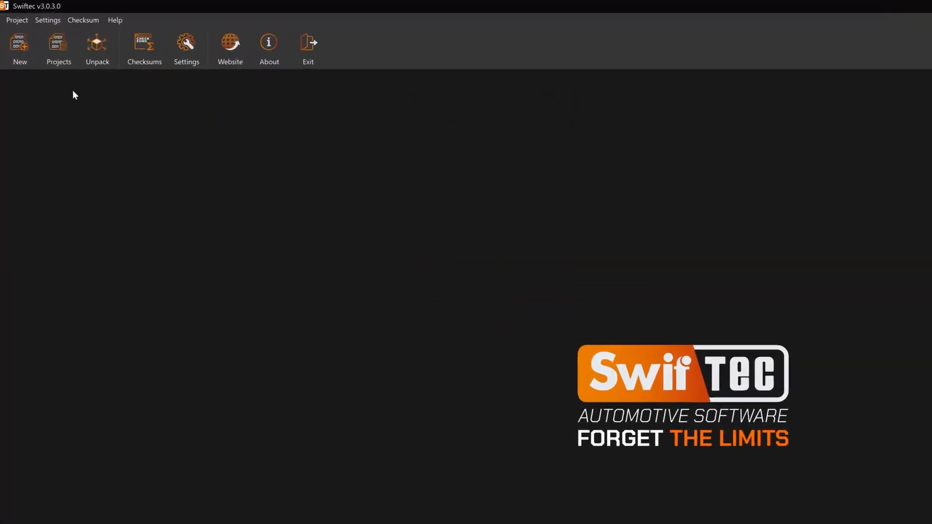
# Open the Projects database from the Projects menu.
pyautogui.click(58, 47)
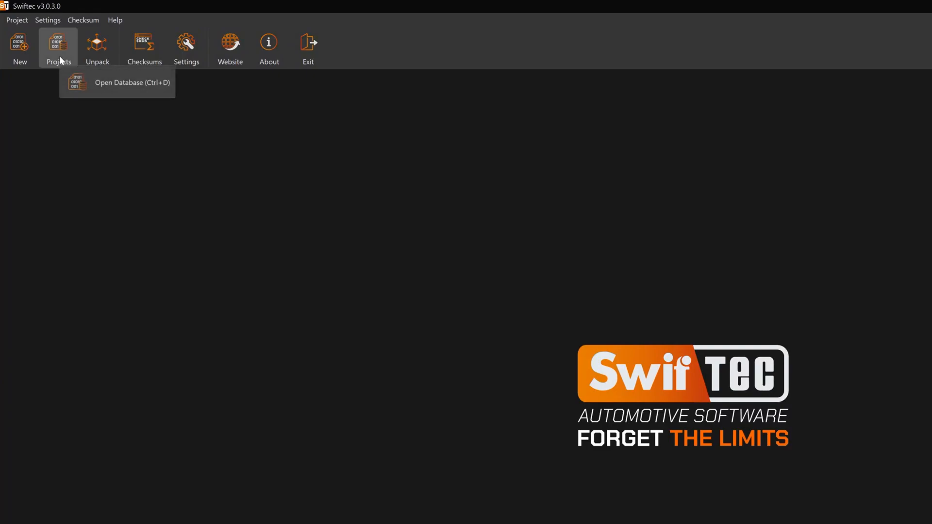
pyautogui.click(117, 81)
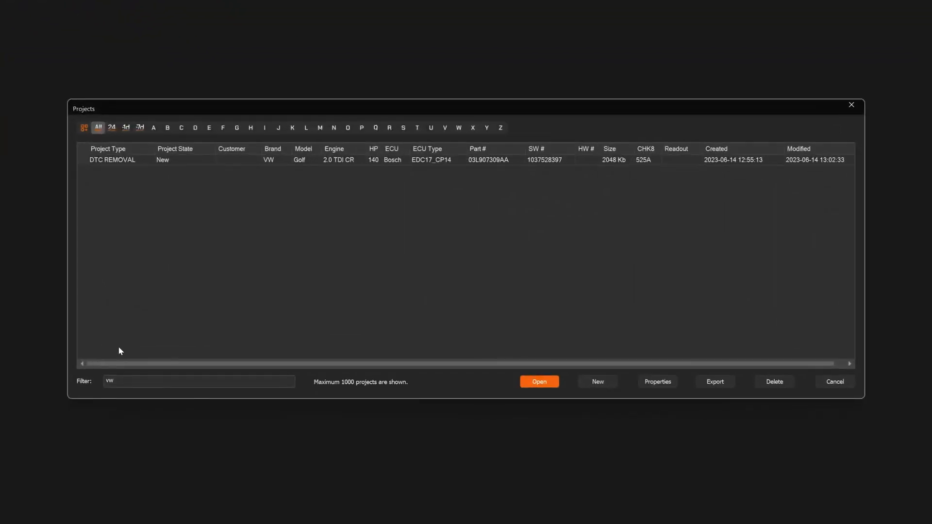
pyautogui.moveTo(117, 166)
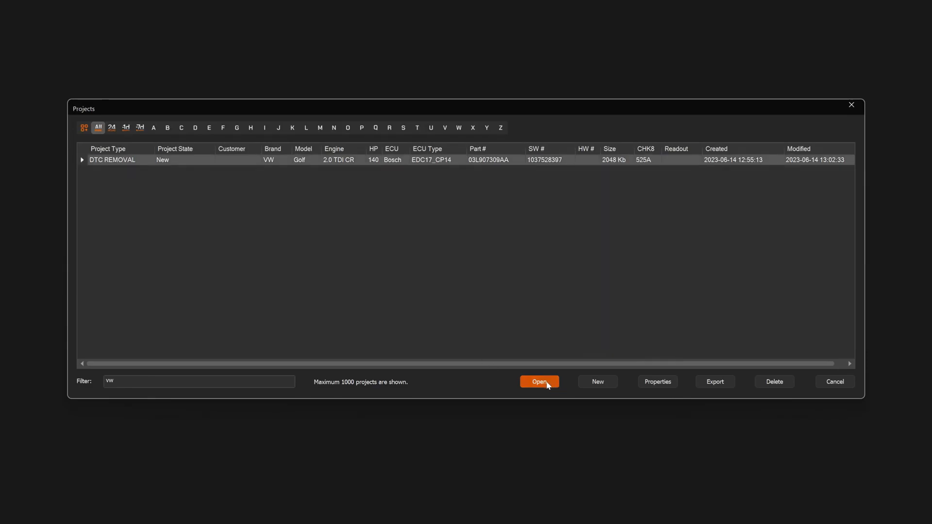
# Load the VW Golf DTC REMOVAL project and begin saving a modified version, accepting the checksum warning.
pyautogui.click(538, 382)
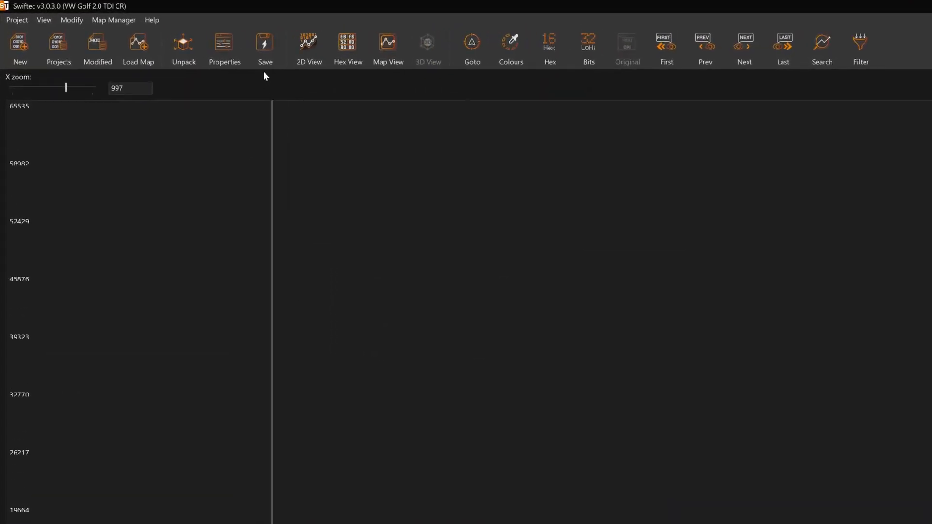
pyautogui.click(264, 48)
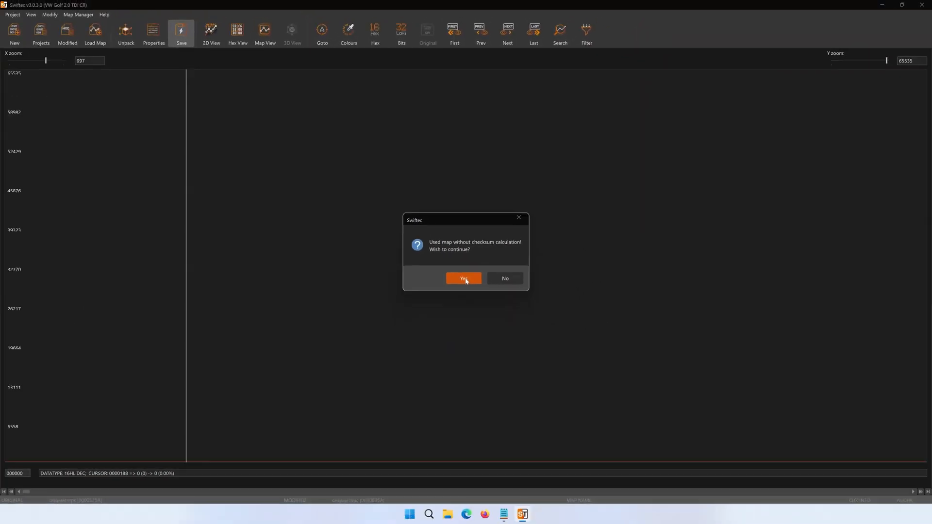
pyautogui.click(463, 279)
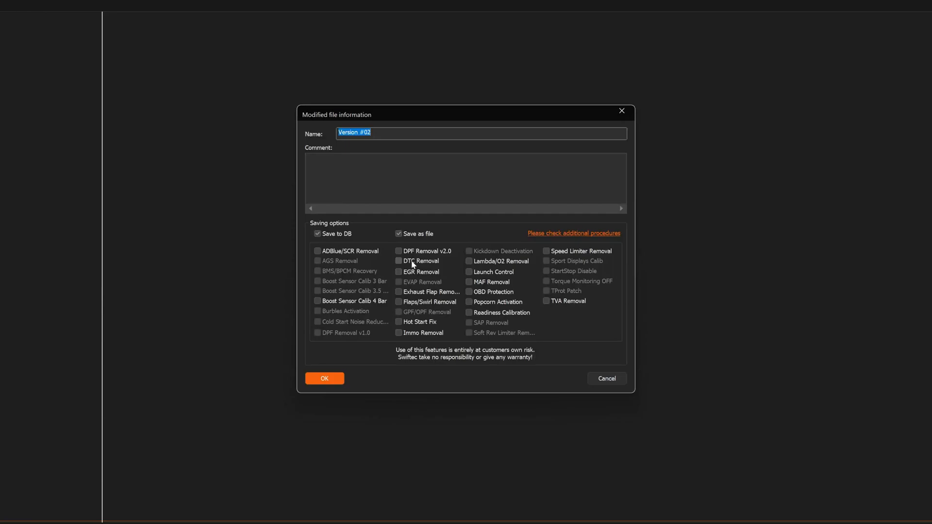
# Enable DTC Removal for Version #02, confirm the options and accept the disclaimer.
pyautogui.click(399, 261)
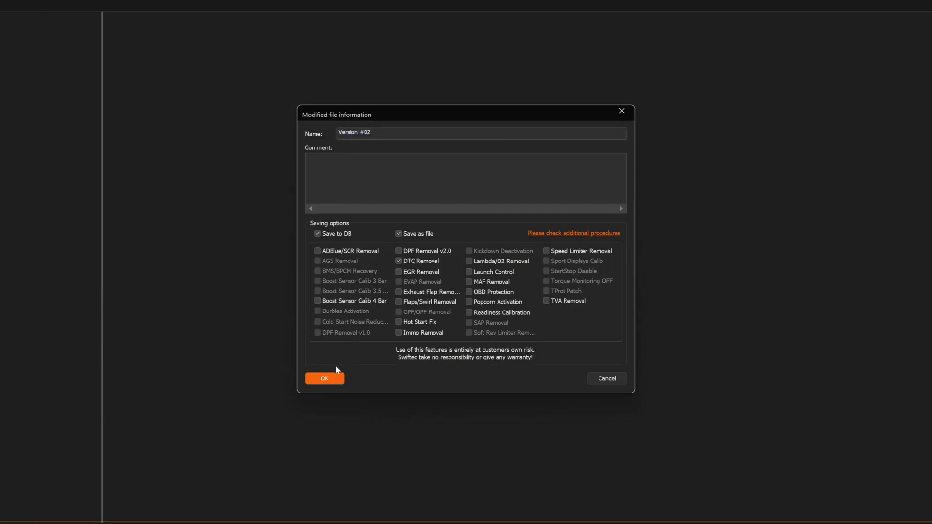
pyautogui.click(325, 378)
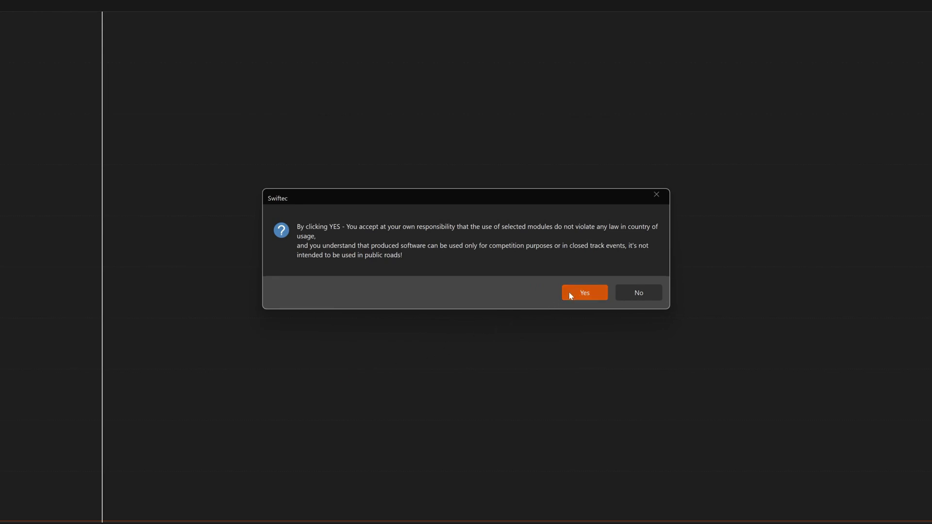
pyautogui.click(584, 292)
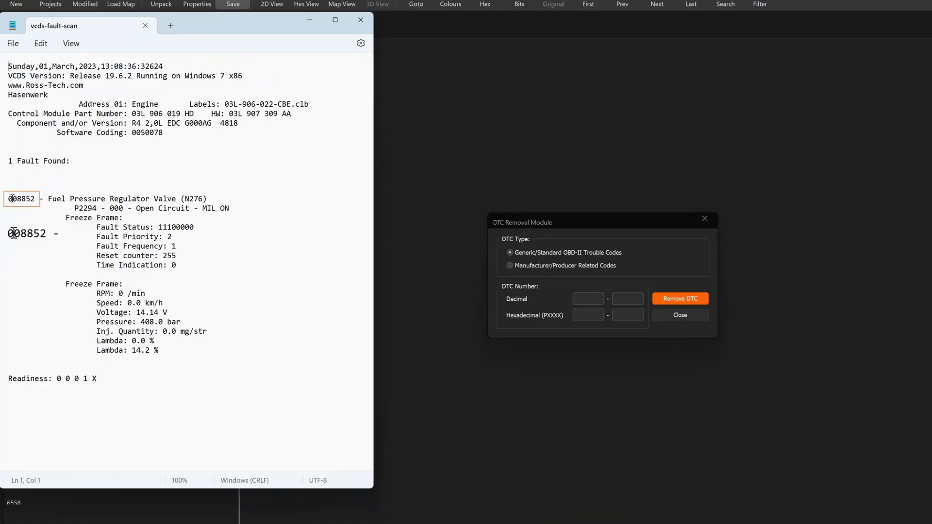
# Select fault code 08852 in the vcds-fault-scan report.
pyautogui.doubleClick(28, 233)
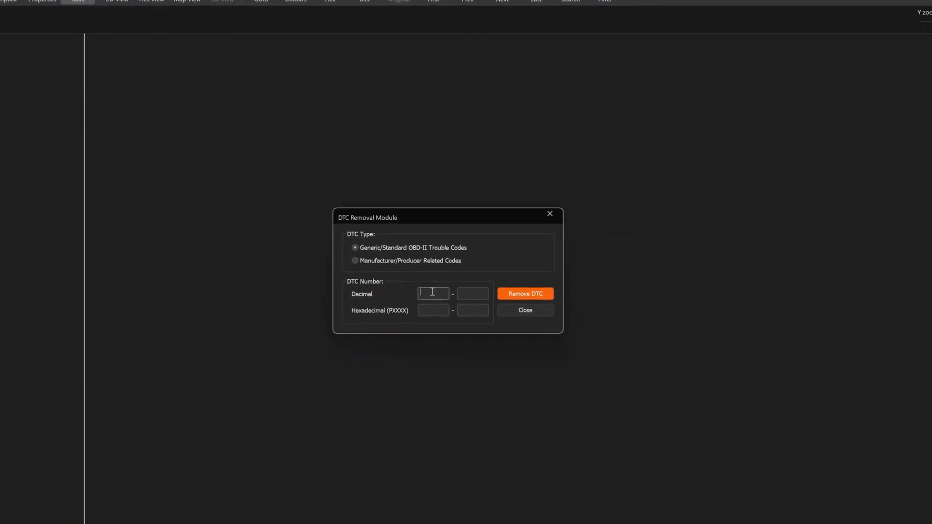
# Enter decimal code 08852 in the DTC Removal Module and return to the fault scan to compare.
pyautogui.write('00885')
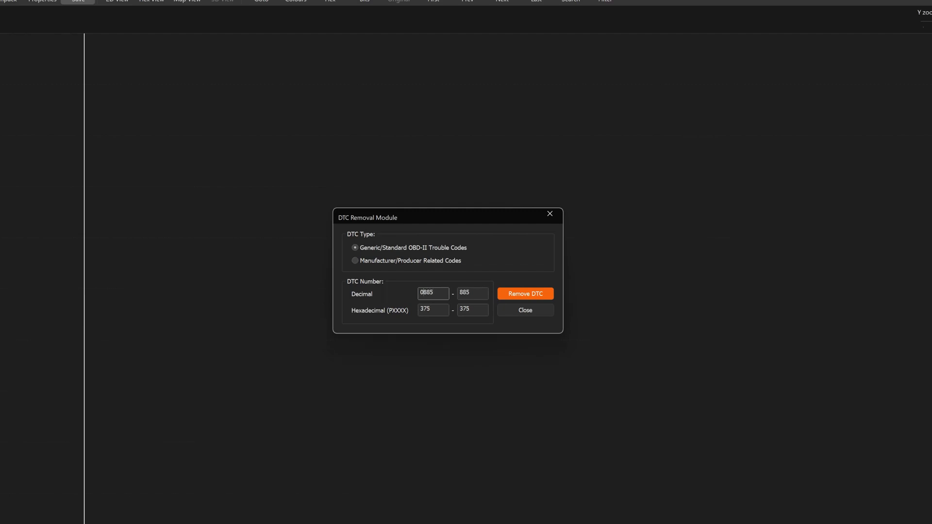
pyautogui.write('2')
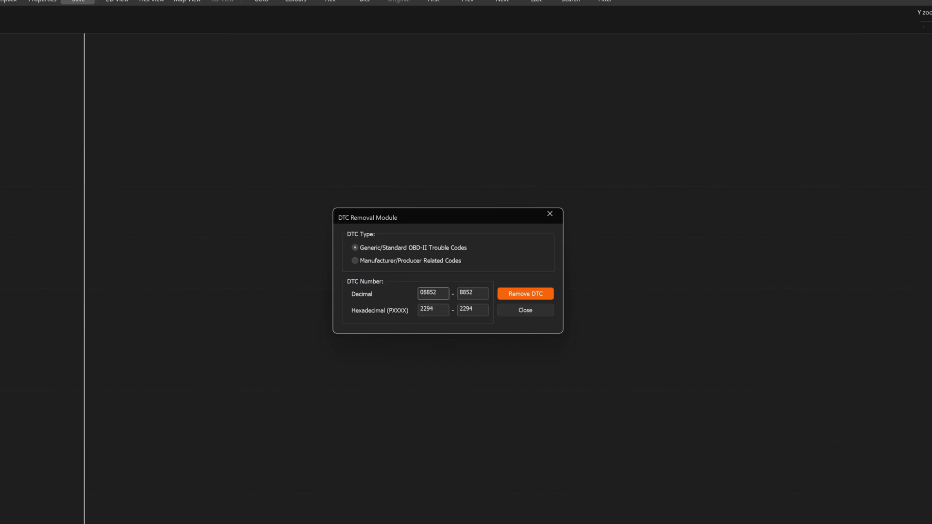
pyautogui.click(433, 294)
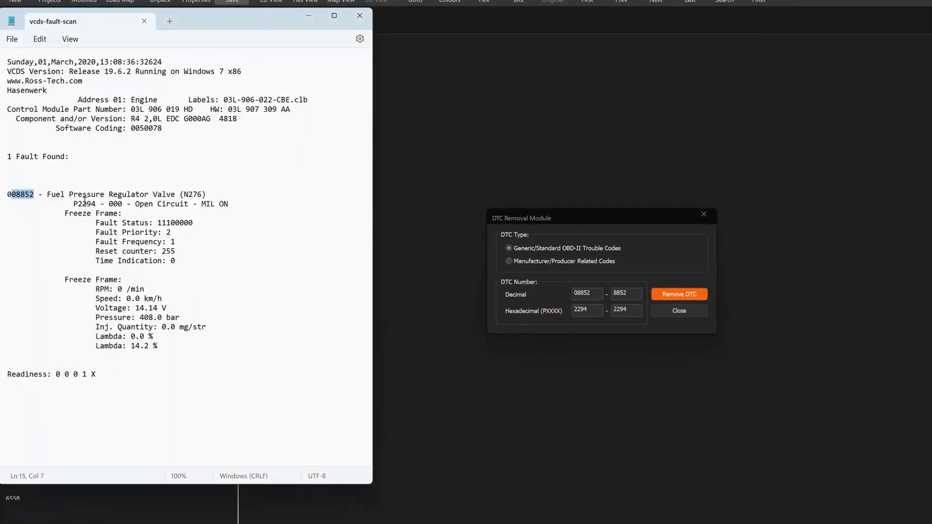
pyautogui.moveTo(597, 297)
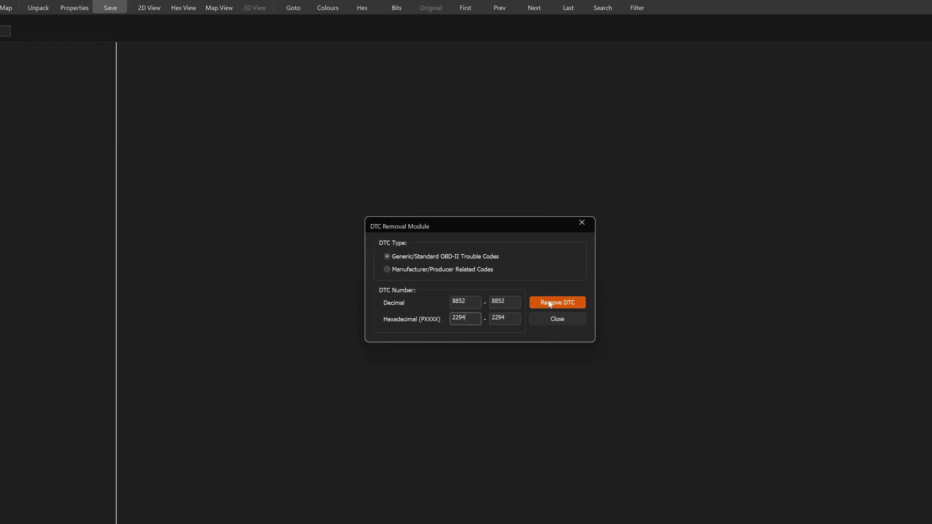
# Remove DTC 08852 from the file and decline removing another code.
pyautogui.click(555, 301)
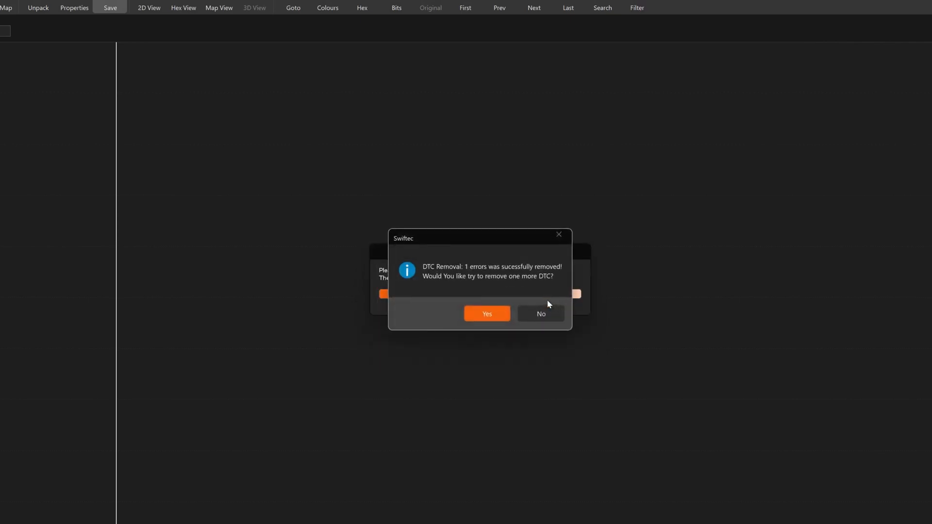
pyautogui.moveTo(458, 266)
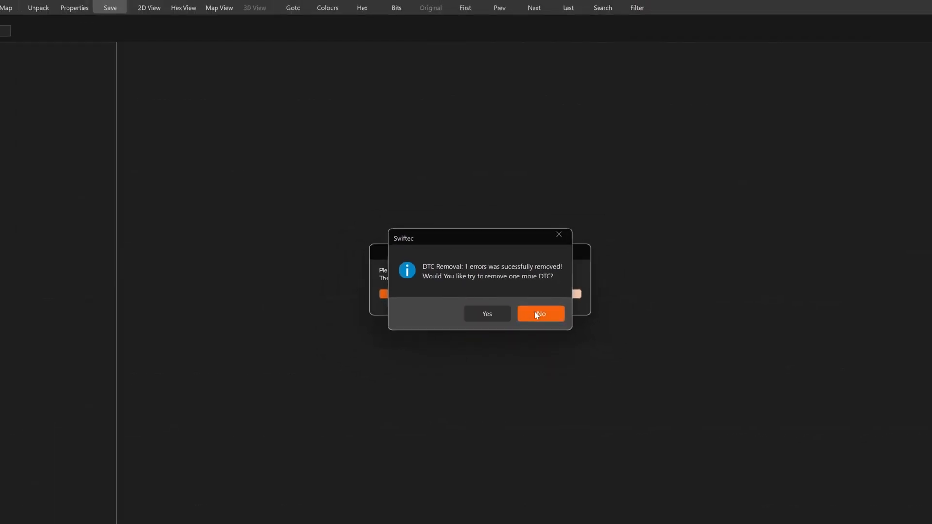
pyautogui.click(538, 313)
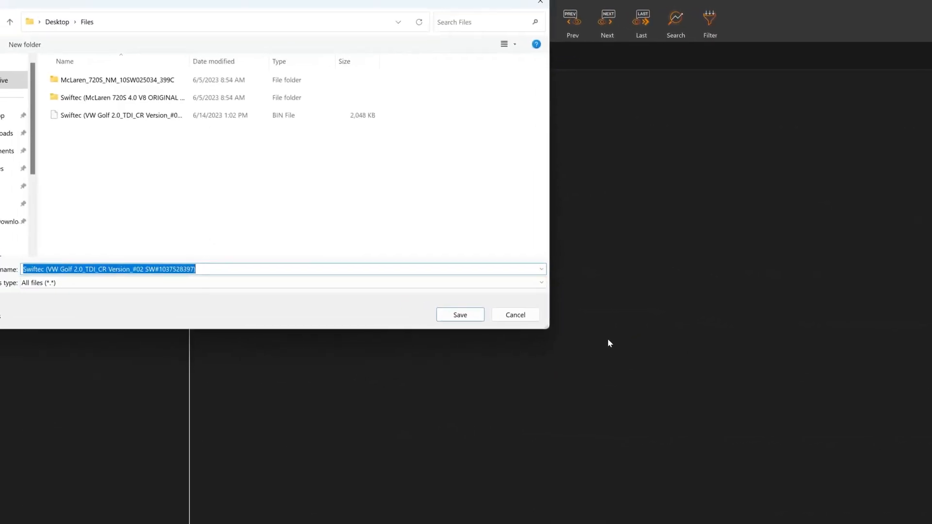
# Save the Version #02 file into Files in Standard 8/16 bit format.
pyautogui.click(459, 314)
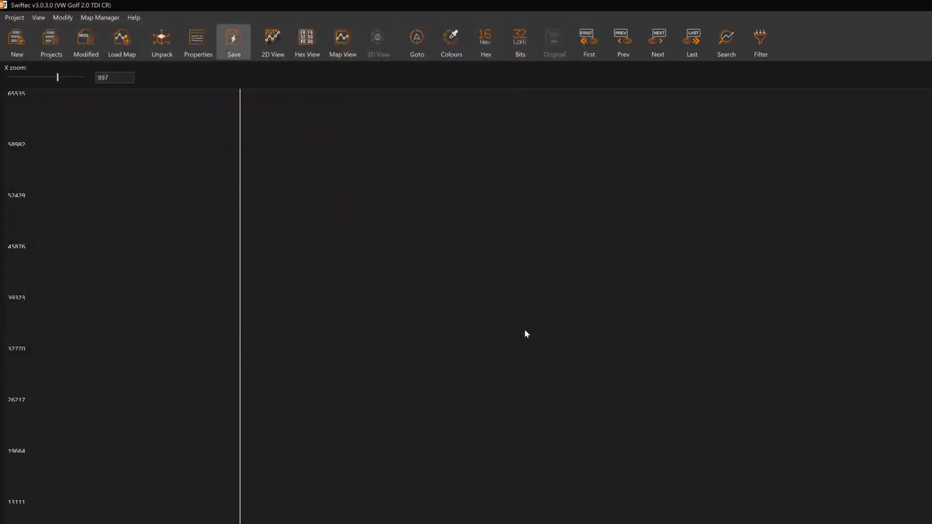
pyautogui.click(234, 38)
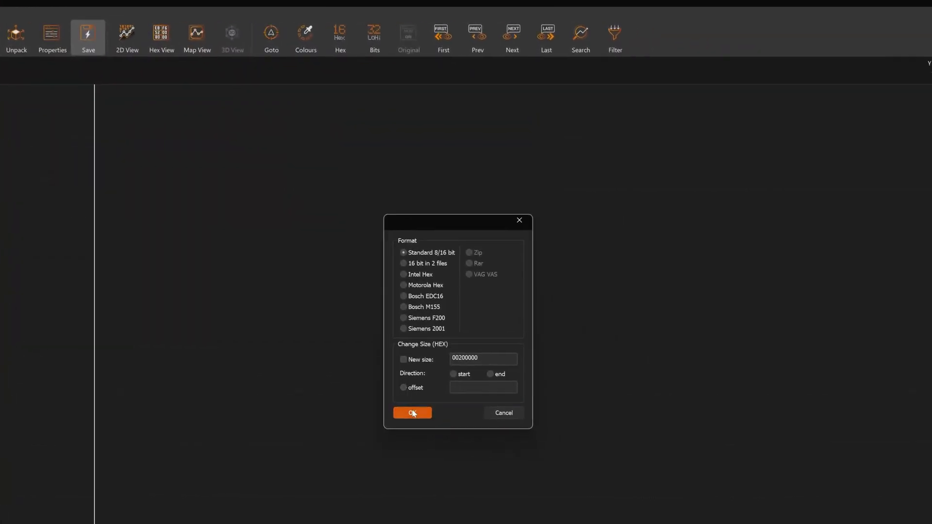
pyautogui.click(411, 412)
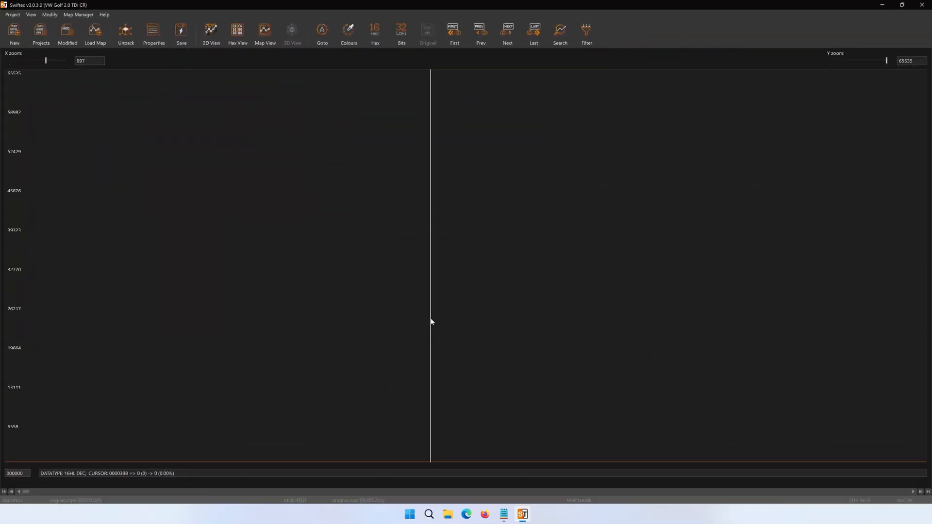